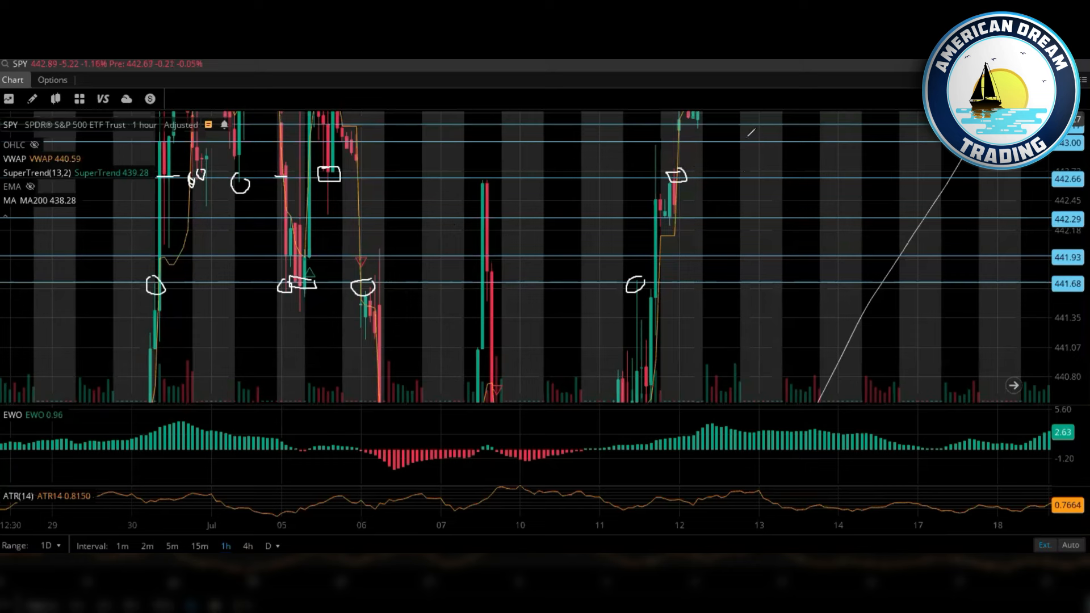
Draw a column of downward arrows beside the July 12 candles and start a zigzag line rightward.
left_click_drag(720, 174, 755, 133)
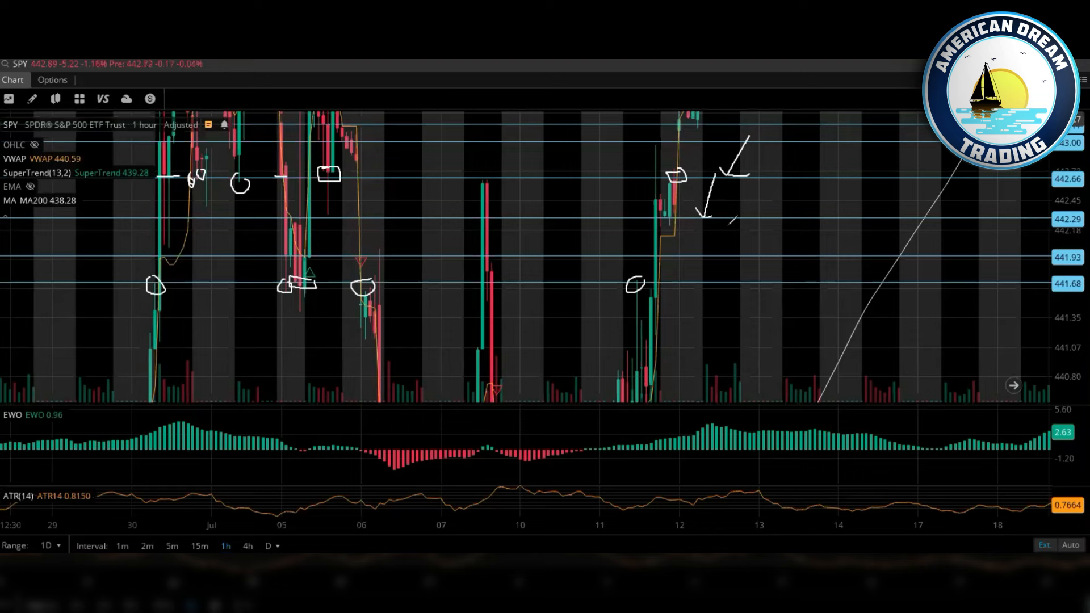
left_click_drag(723, 209, 730, 271)
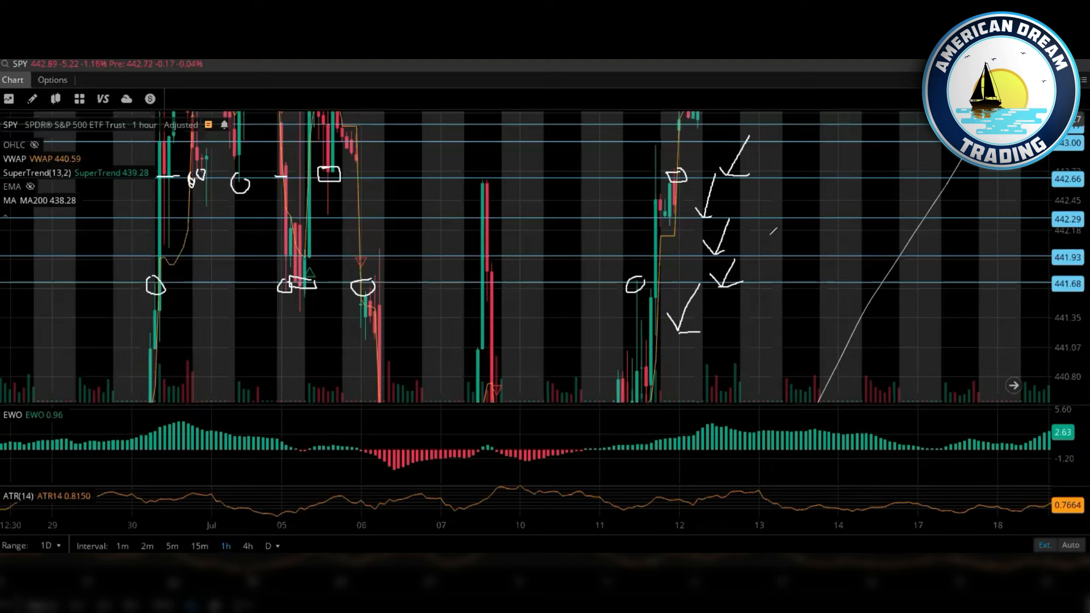
left_click_drag(765, 244, 821, 156)
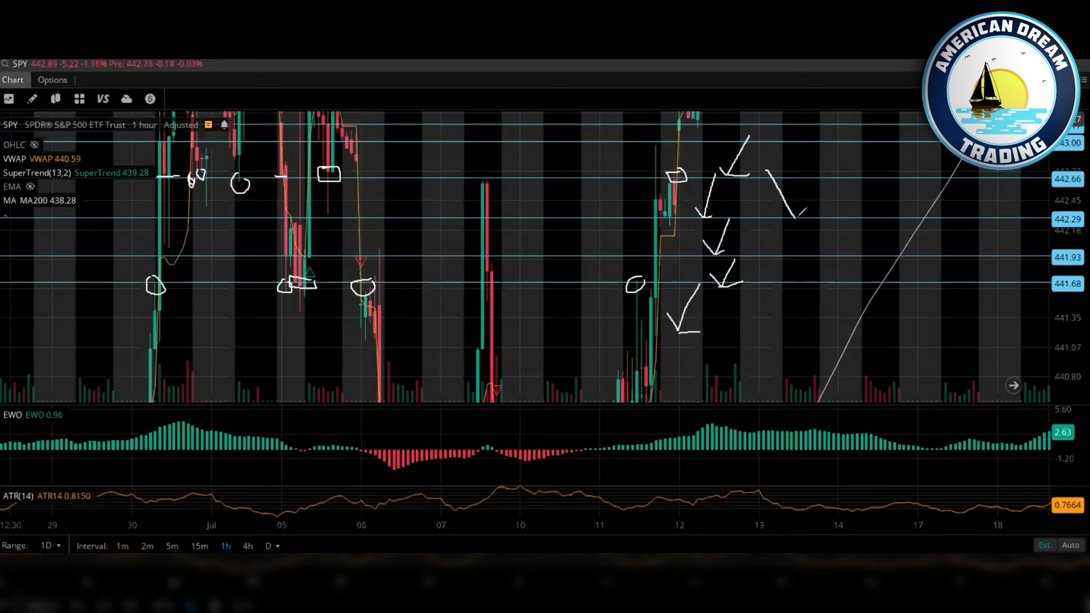
Extend the zigzag price path toward July 14 and beyond, adding a sloping line to a circled low.
left_click_drag(768, 188, 835, 216)
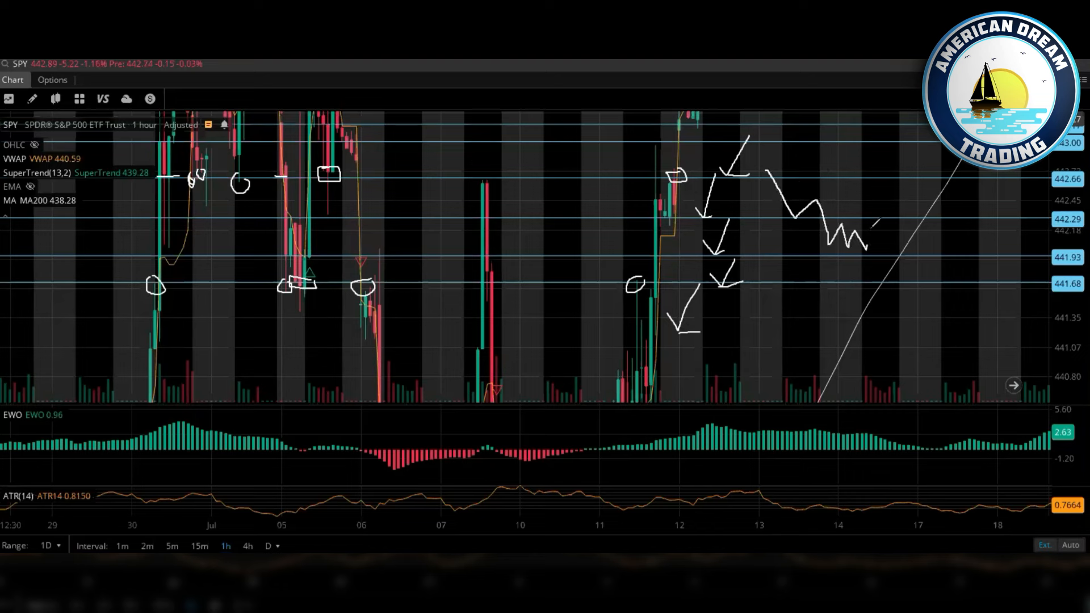
left_click_drag(862, 236, 932, 232)
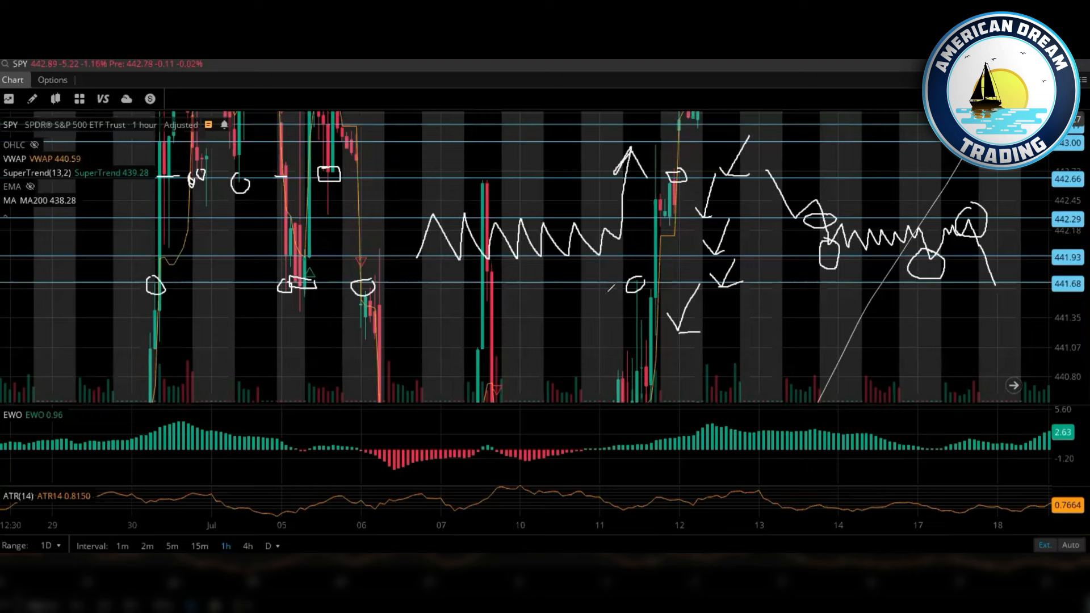
left_click_drag(452, 286, 573, 348)
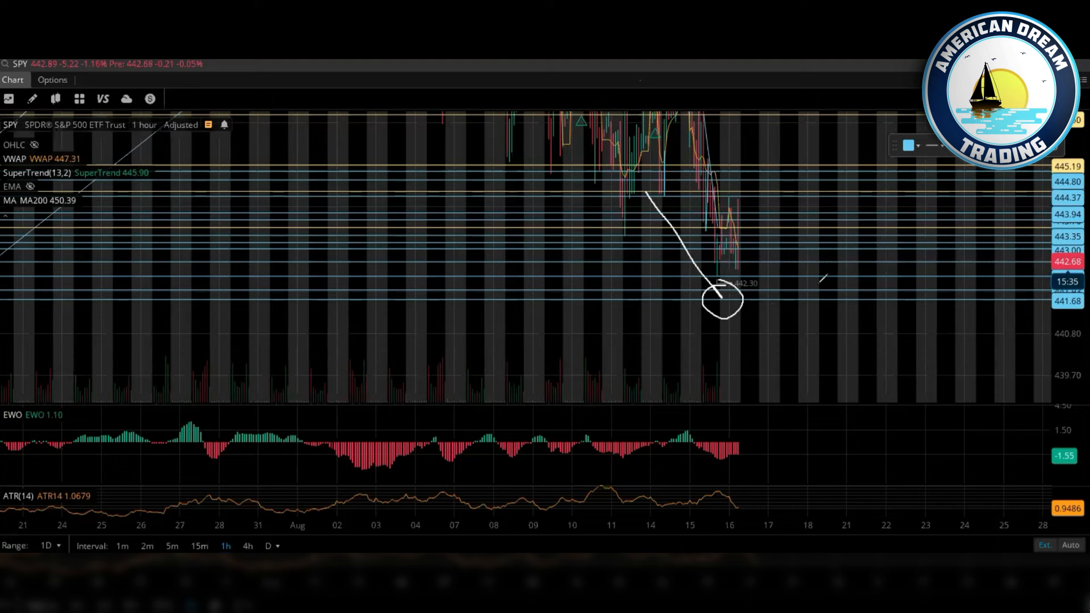
Sketch a wavy rebound line up from the circled August low and back down toward the lows.
left_click_drag(723, 303, 758, 244)
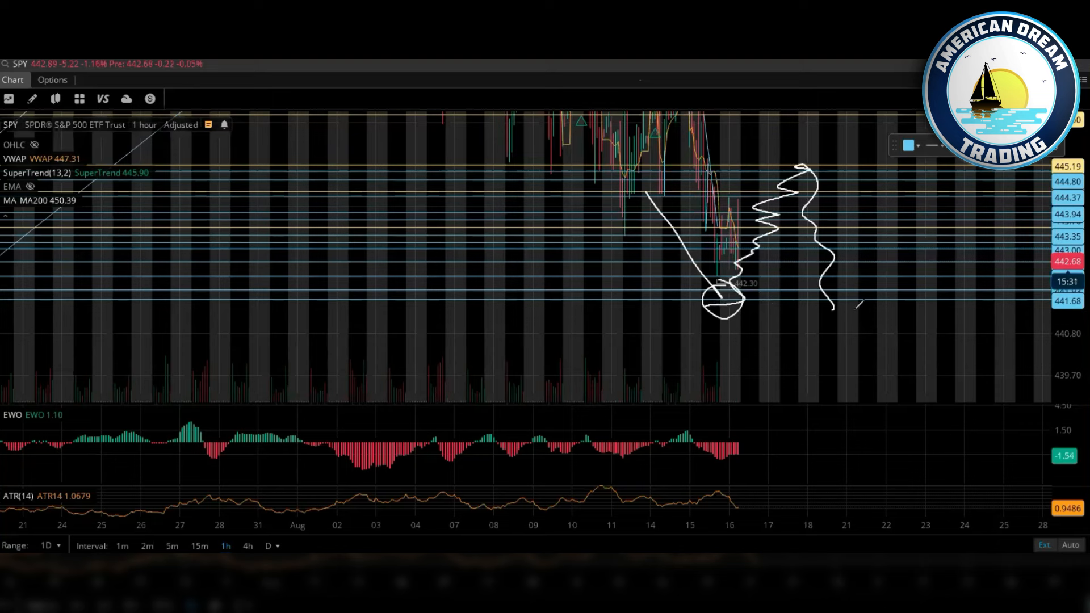
left_click_drag(834, 306, 883, 456)
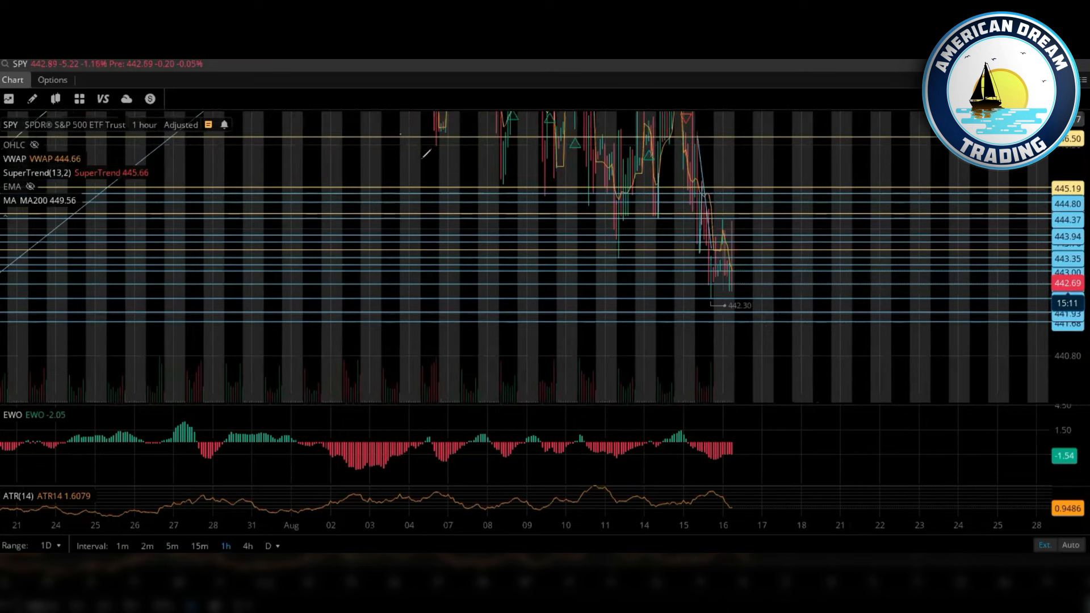
Draw an arrow to the August 4 high and a curved line below the early-August drop.
left_click_drag(402, 134, 483, 327)
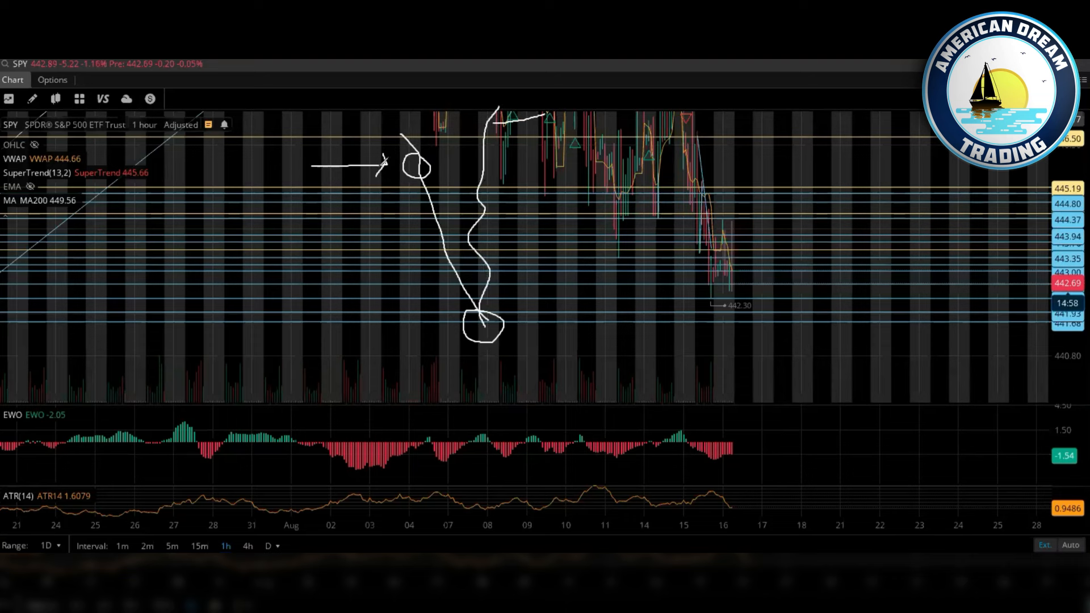
left_click_drag(316, 194, 418, 341)
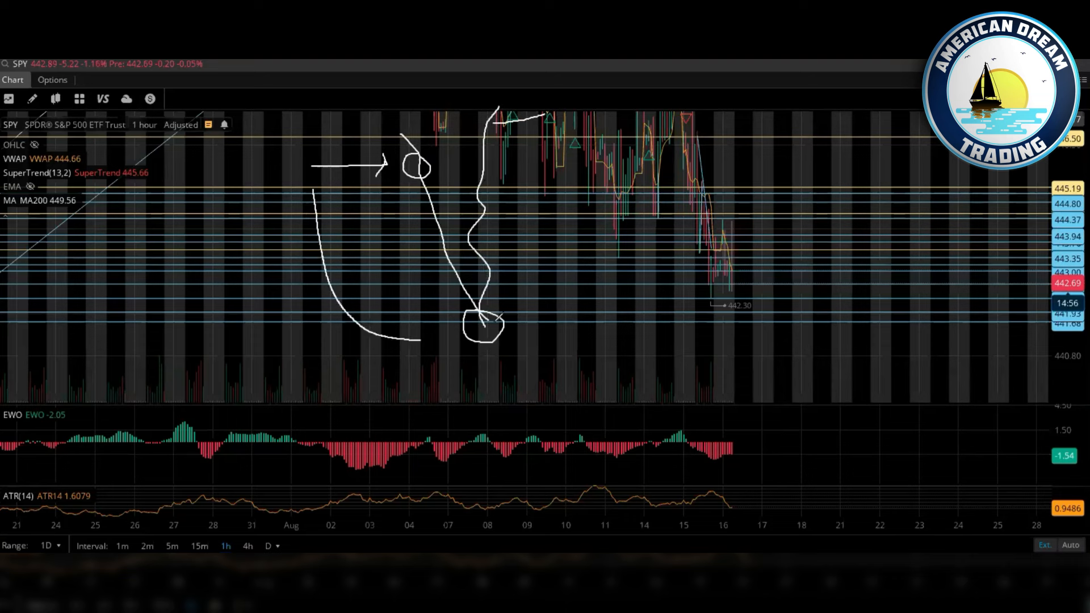